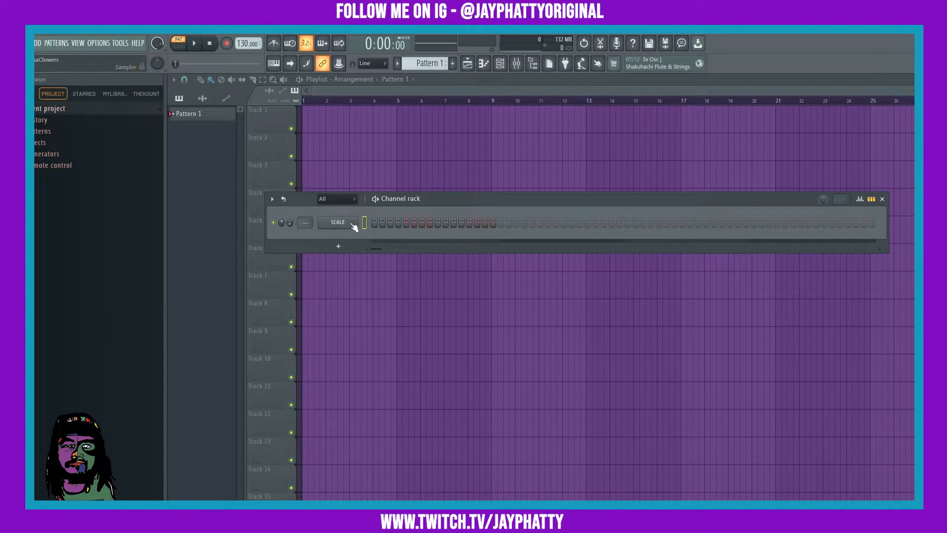
- Open the SCALE channel's piano roll from its channel button context menu
right_click(365, 223)
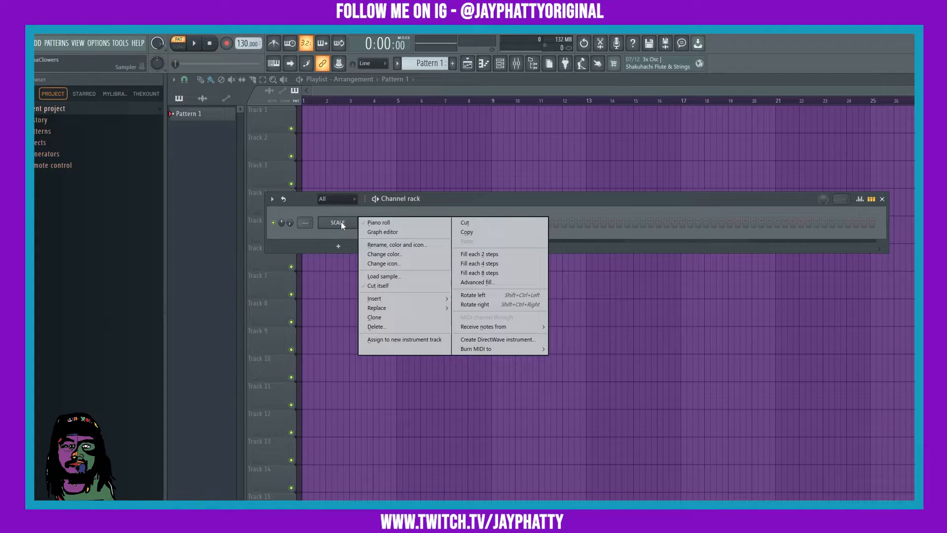
click(378, 223)
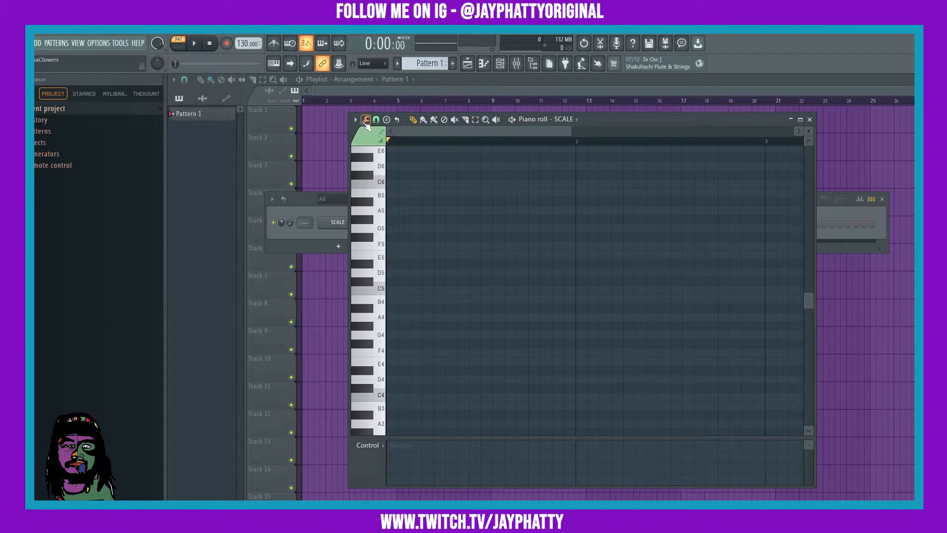
- Set the SCALE piano roll's scale highlighting to Minor Natural (Aeolian)
click(356, 119)
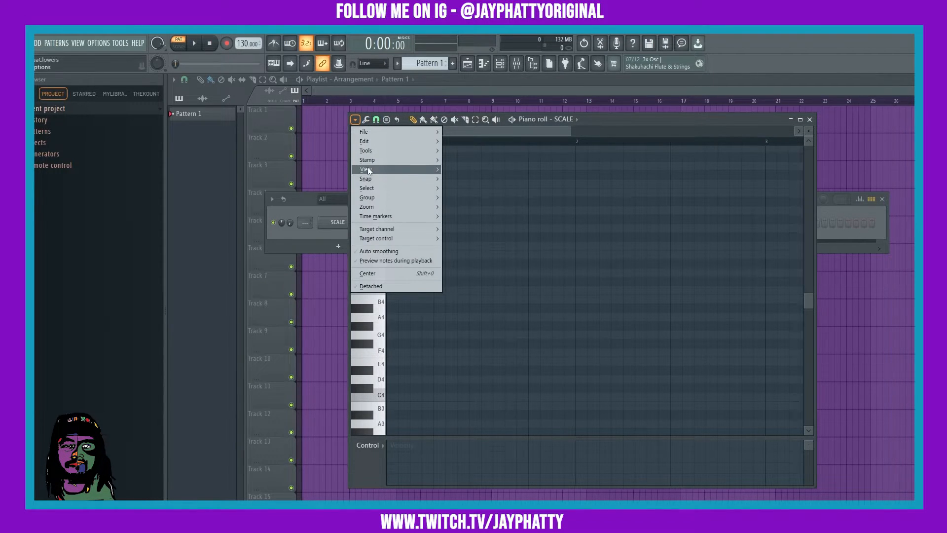
click(364, 170)
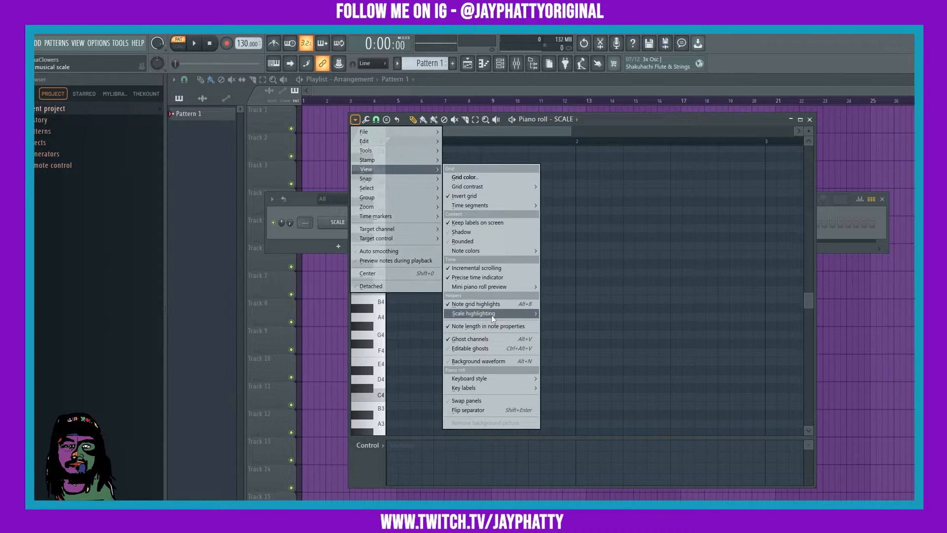
click(473, 314)
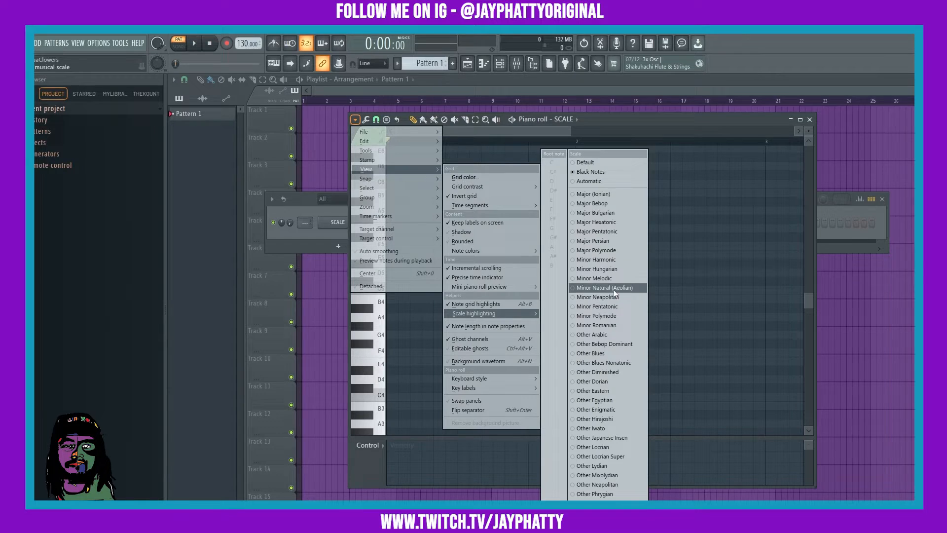
click(607, 287)
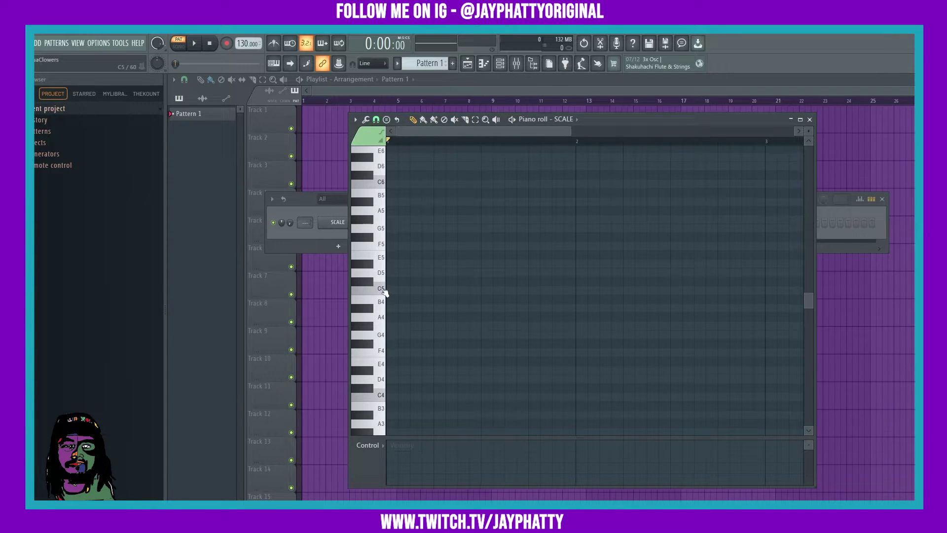
mouse_move(398, 296)
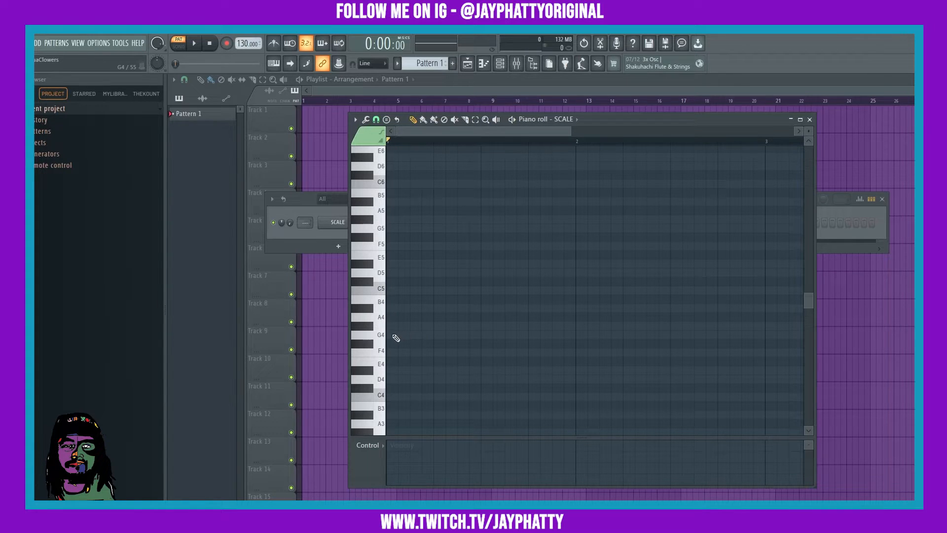
mouse_move(500, 340)
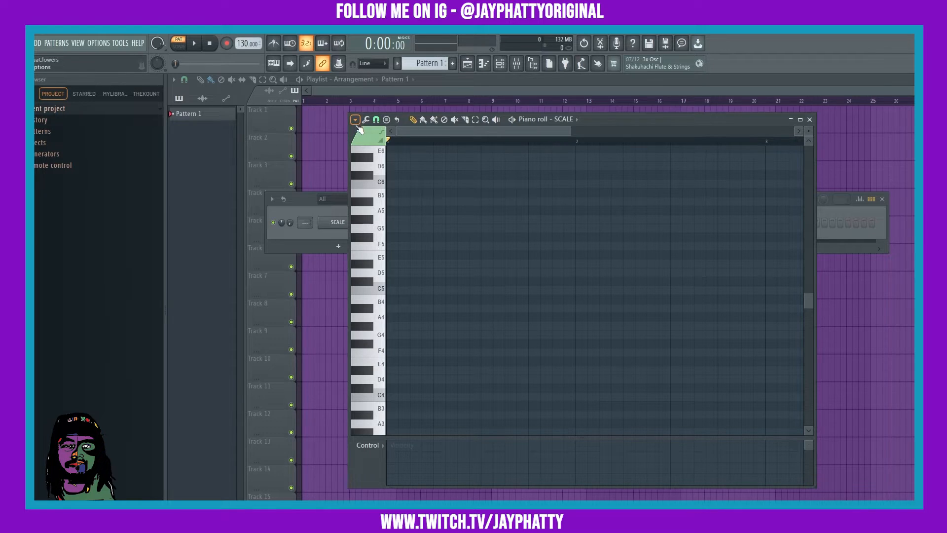
click(354, 120)
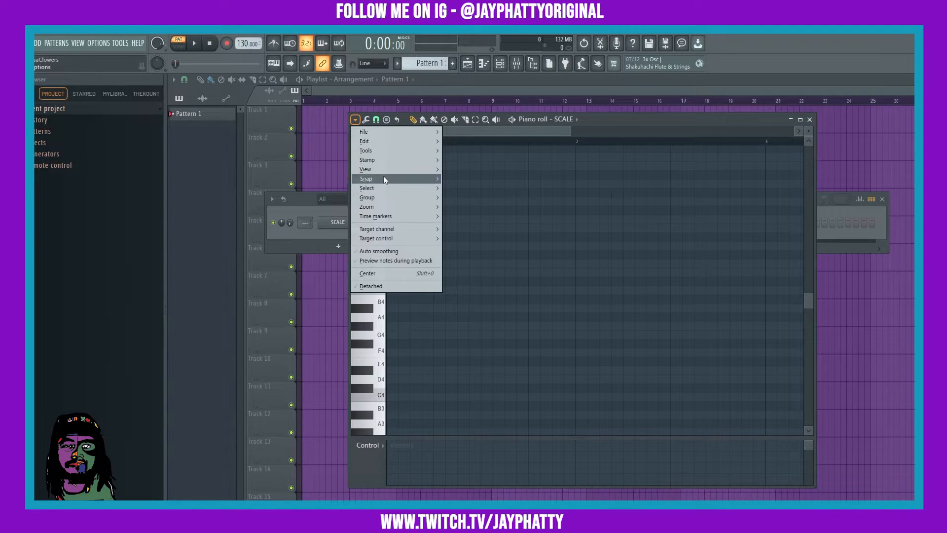
mouse_move(365, 169)
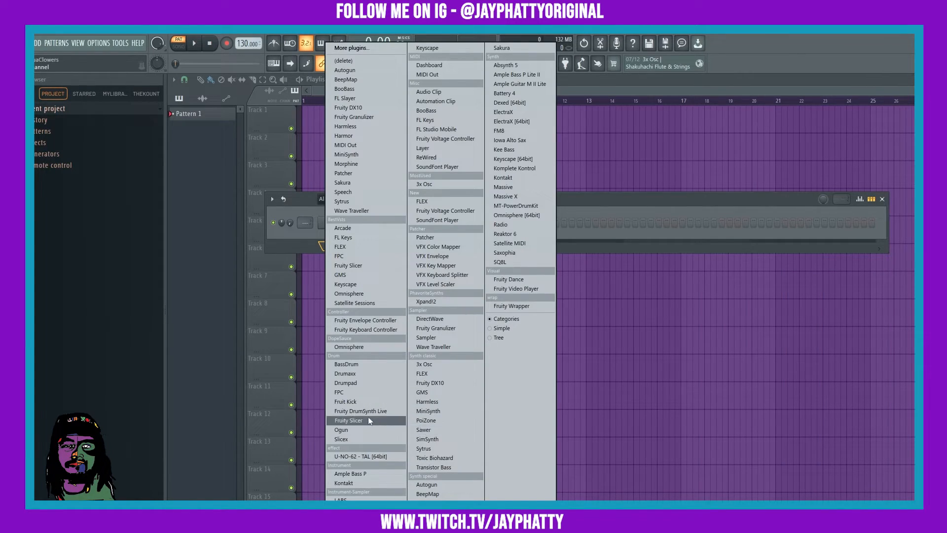
mouse_move(368, 334)
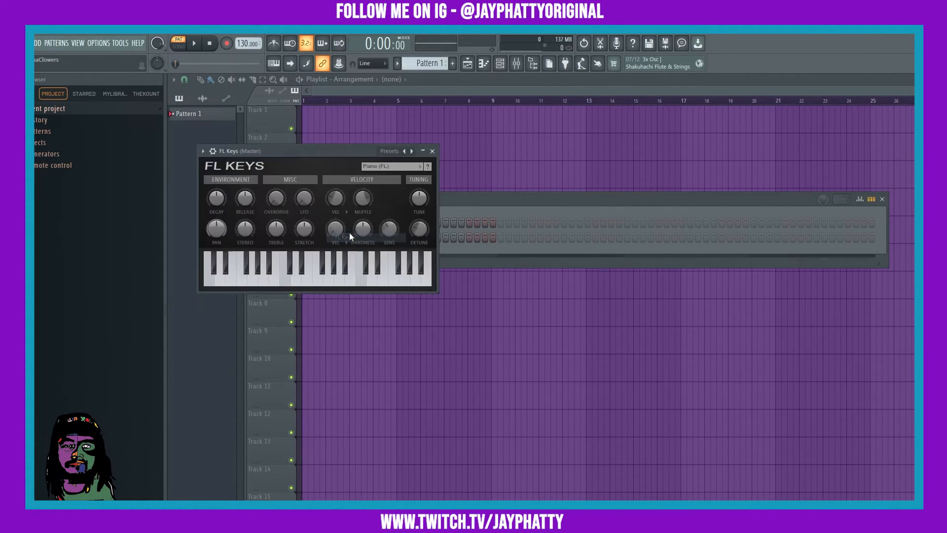
- Open the FL Keys channel's piano roll from its channel button context menu
right_click(337, 237)
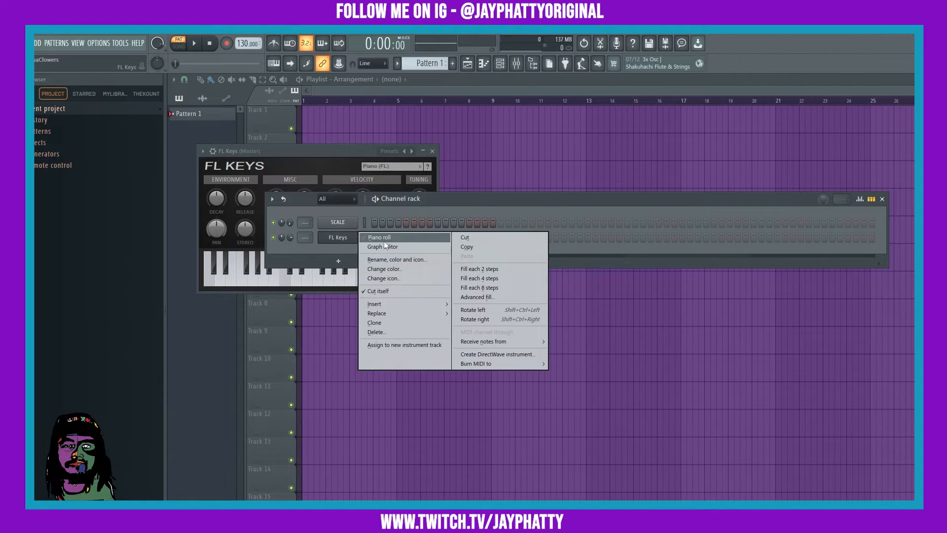
click(379, 238)
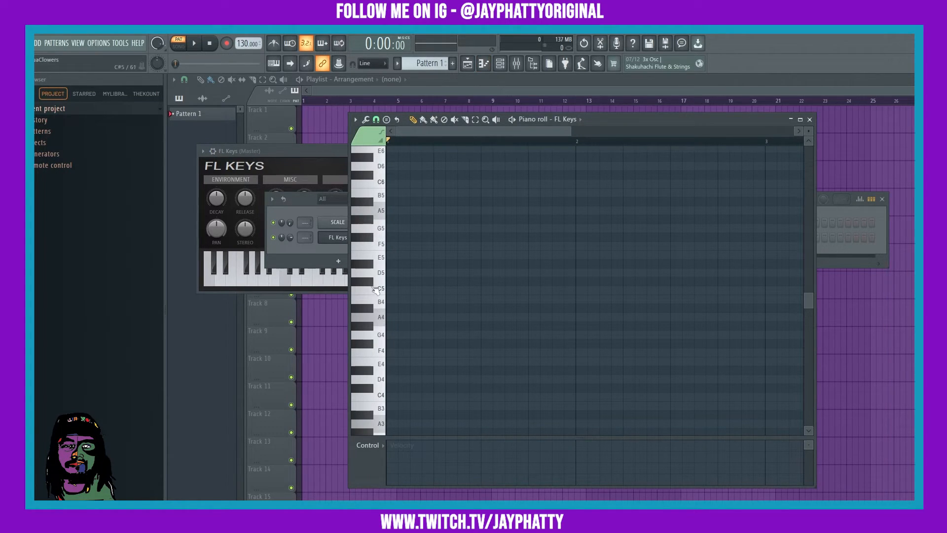